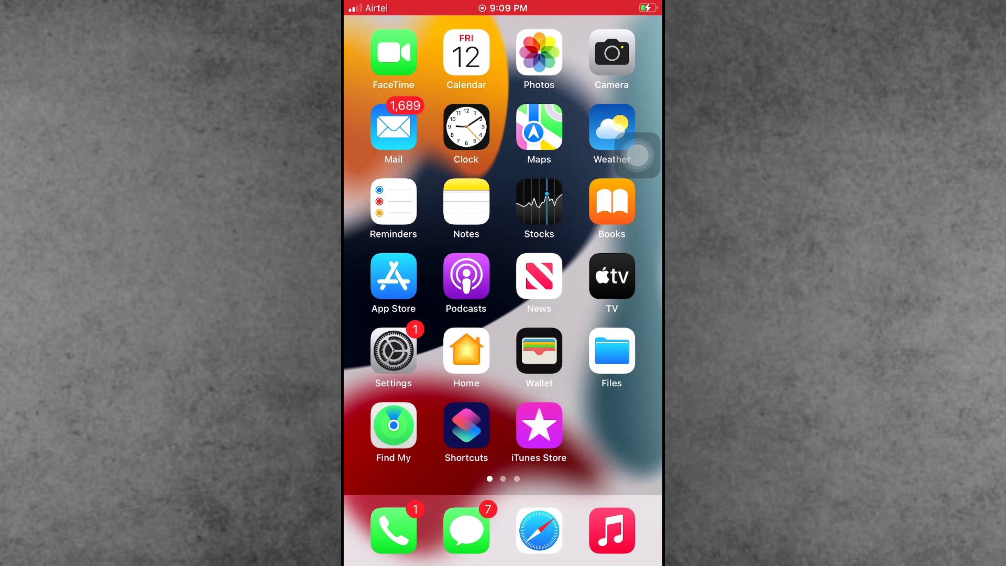
Swipe to the second home screen page showing Threads and WhatsApp
click(465, 350)
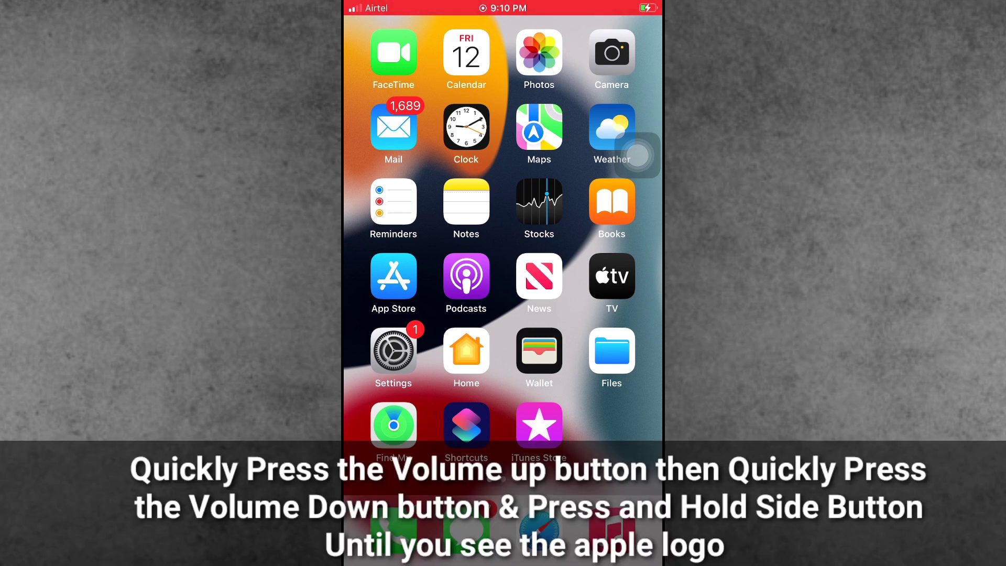
key(volume_up)
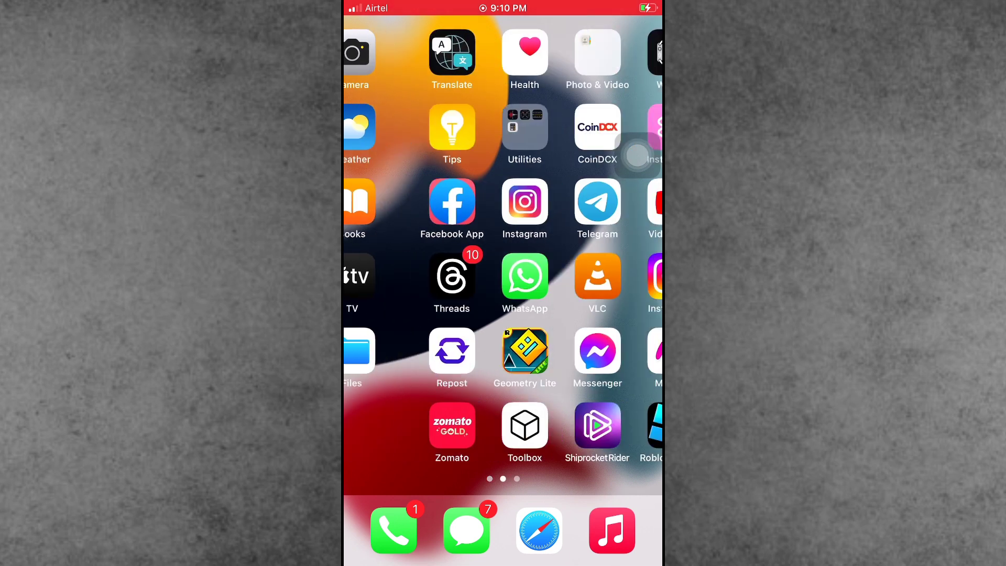
scroll(left, 3)
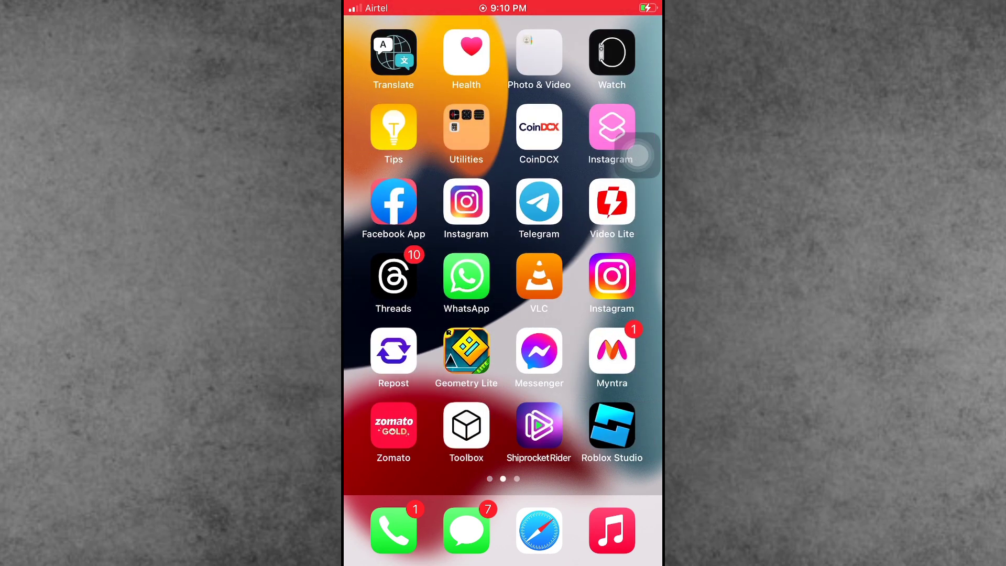